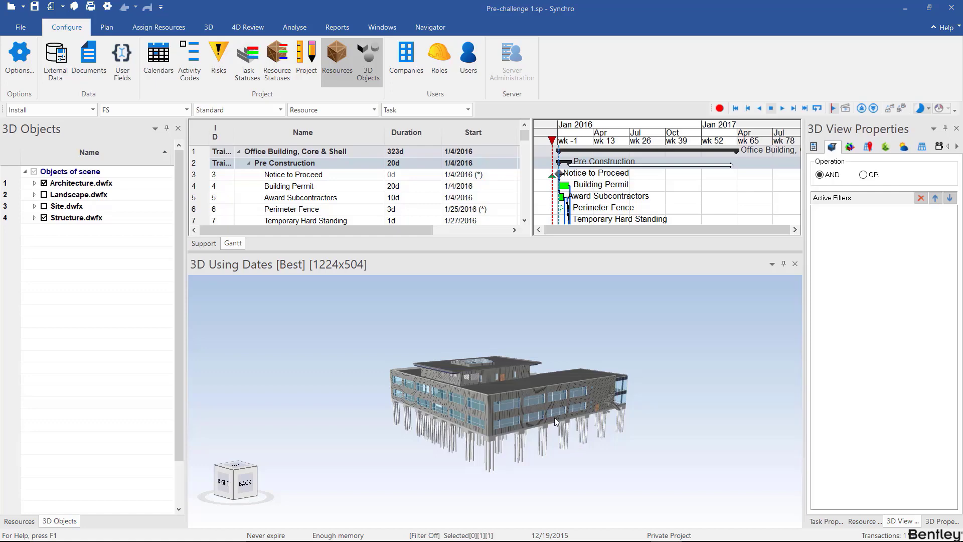
Step: Orbit and zoom the 3D view to look across the building's upper roof
left_click_drag(556, 421, 413, 395)
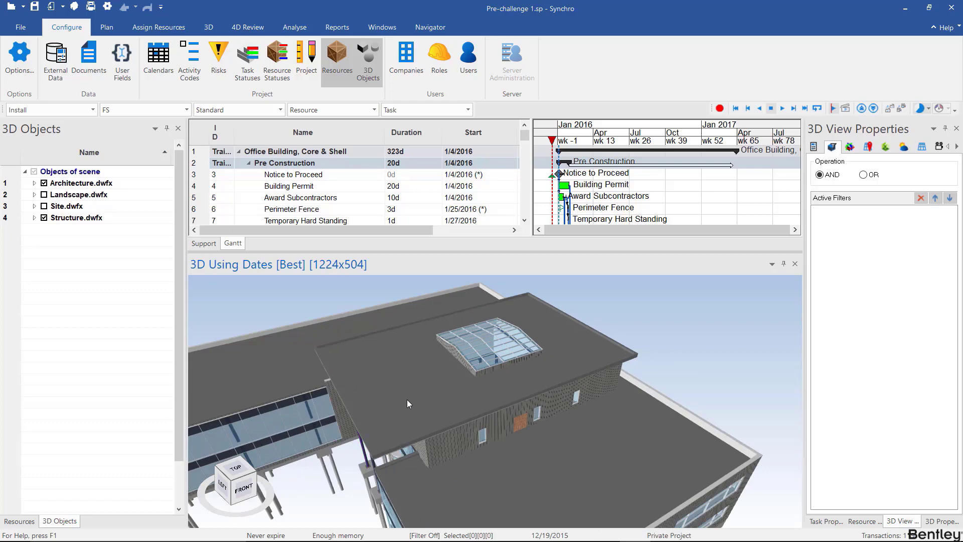
left_click_drag(408, 404, 431, 393)
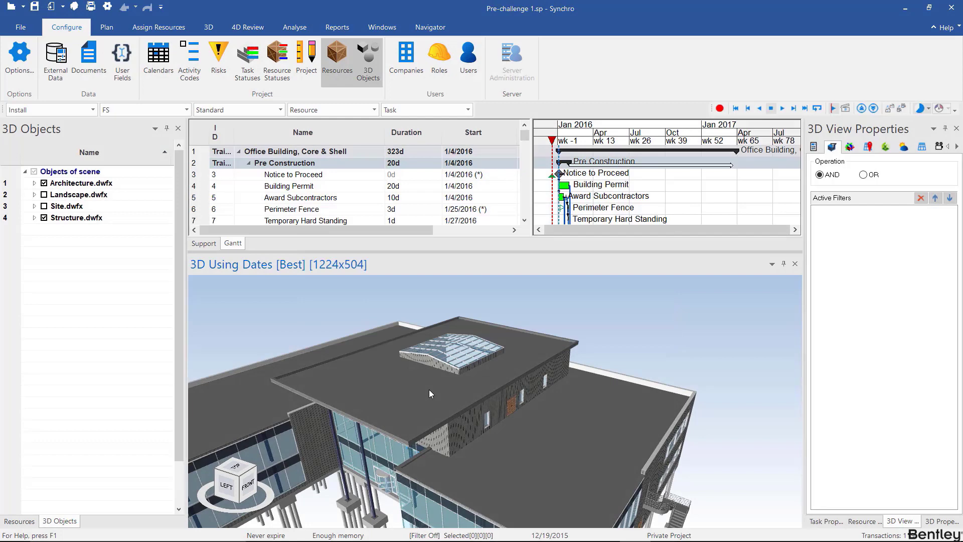
left_click_drag(430, 394, 457, 406)
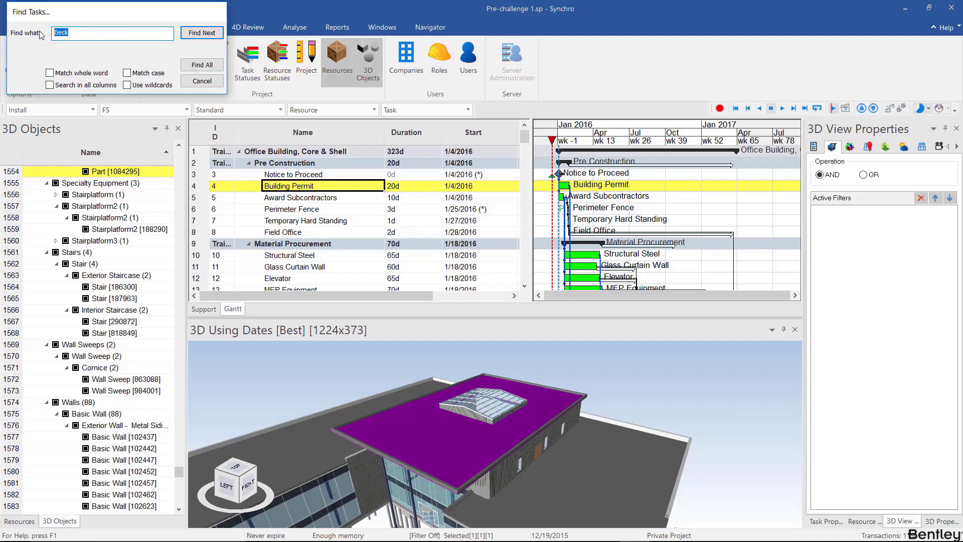
Step: Search tasks for 'roof' and step through matches to Roofing, High Roof
type("roof")
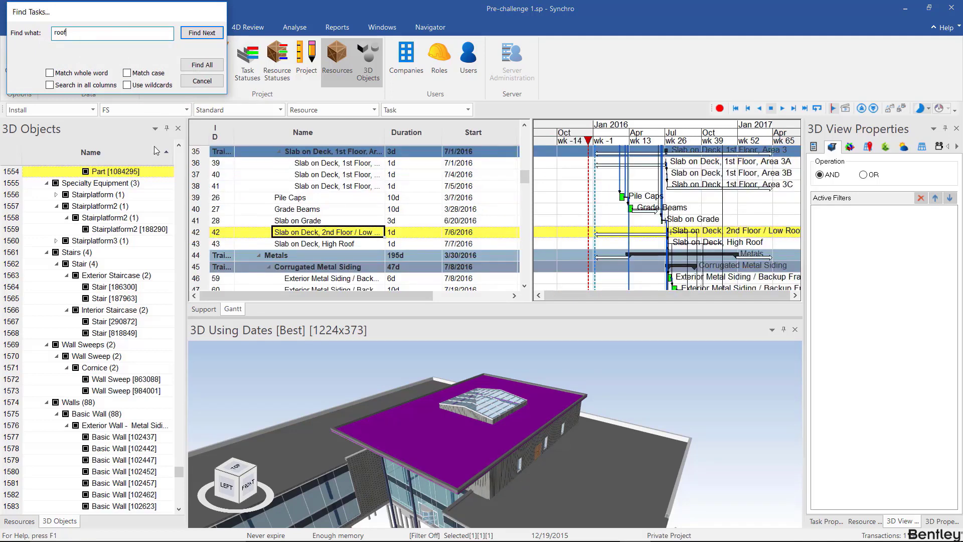
mouse_move(287, 251)
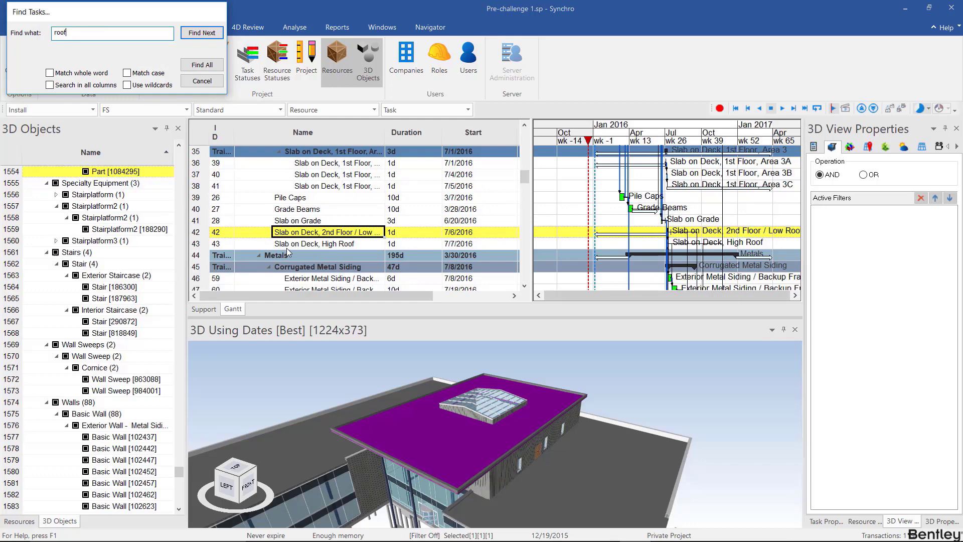
left_click(202, 32)
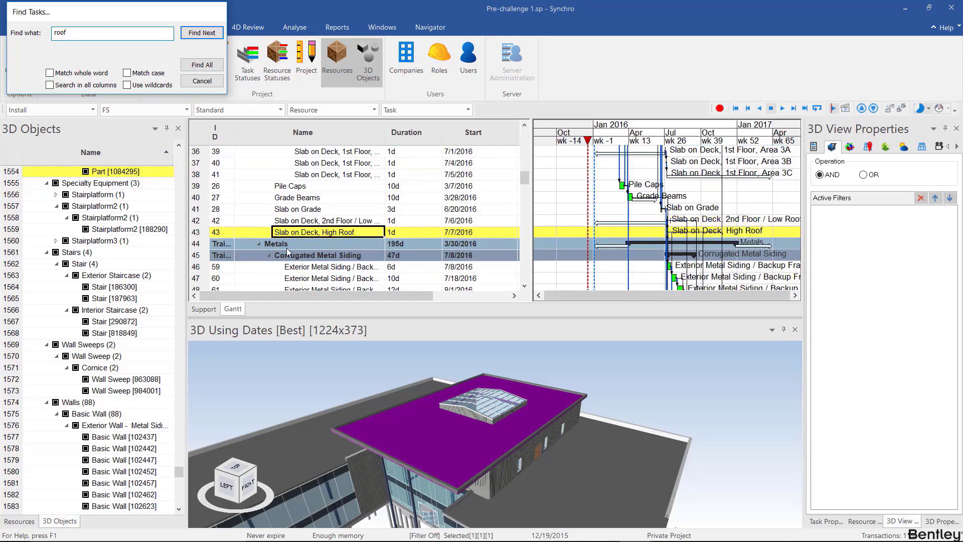
left_click(201, 32)
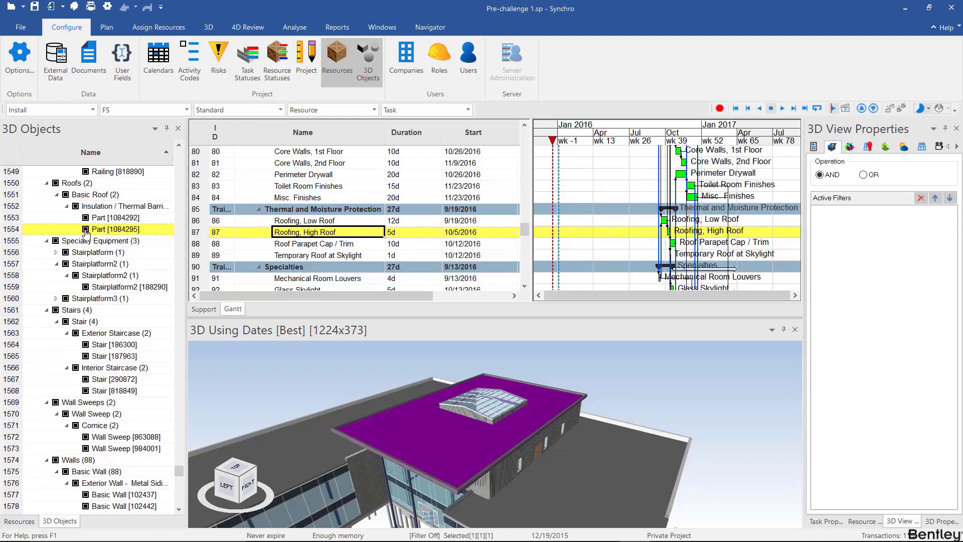
Step: Clear the high roof selection and select the roof slab with the square opening
left_click(86, 229)
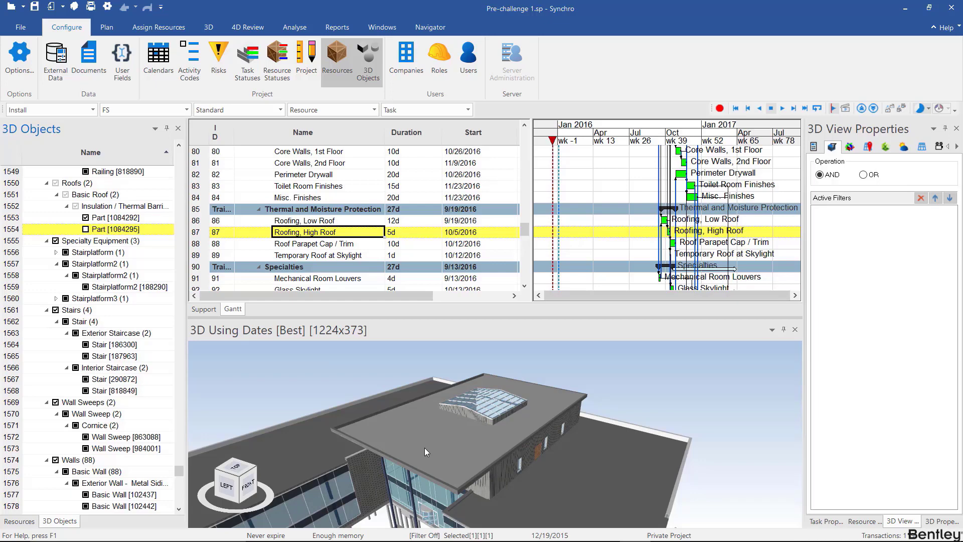
mouse_move(450, 443)
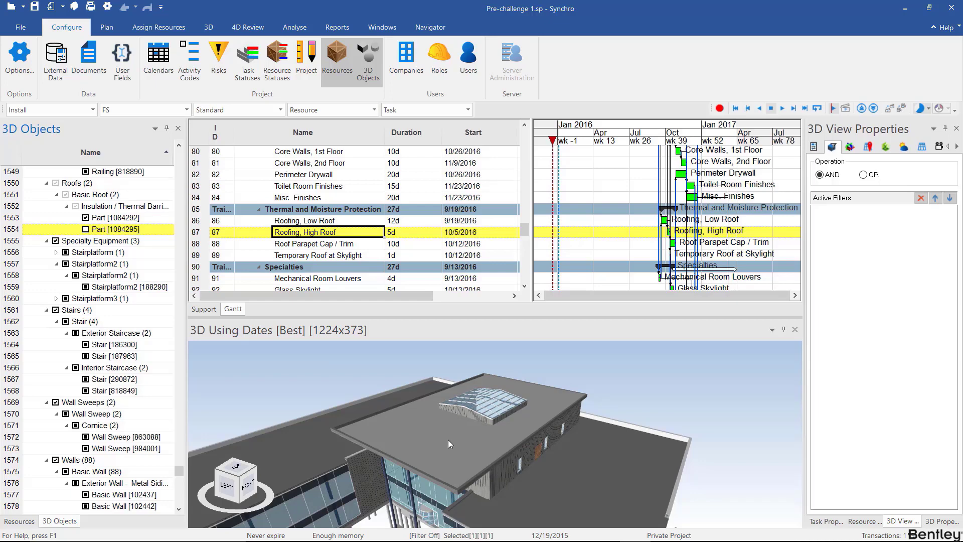
mouse_move(288, 247)
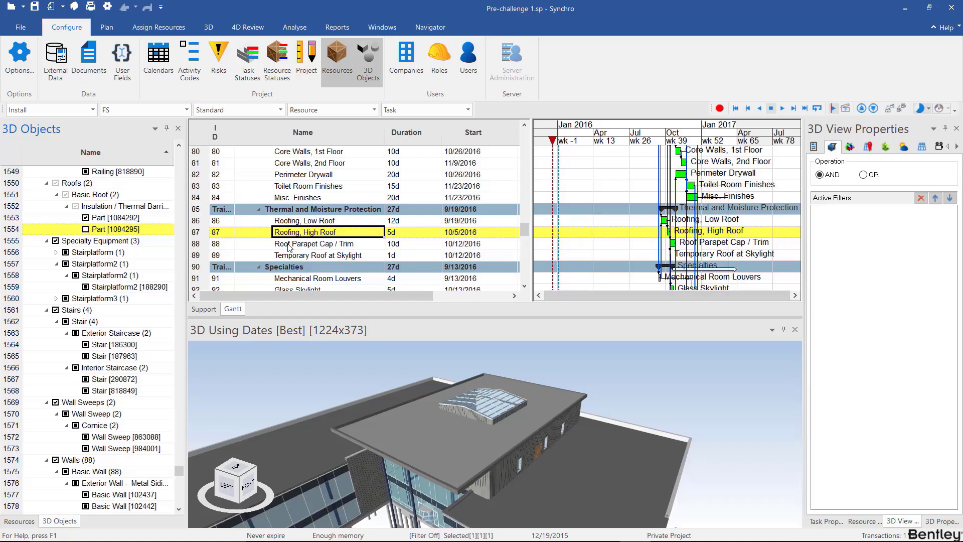
mouse_move(291, 265)
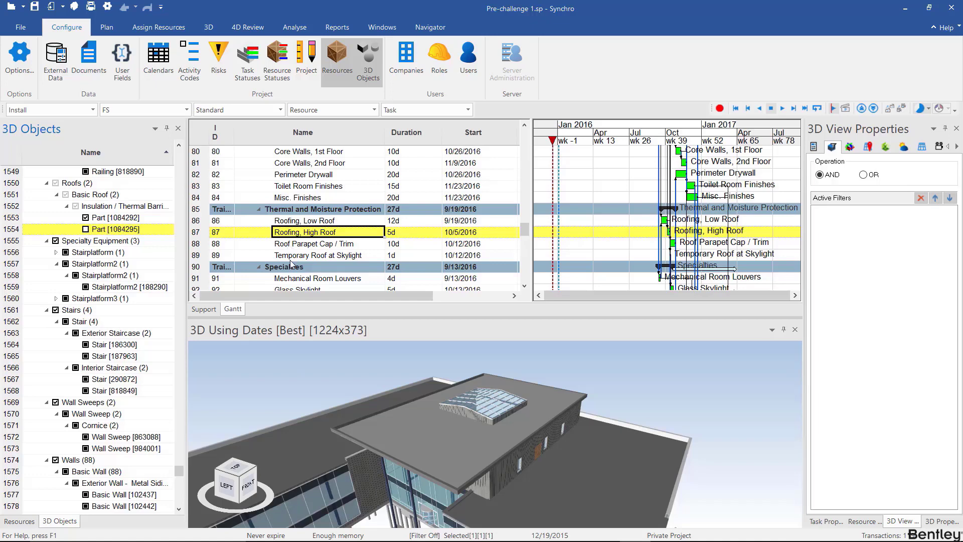
mouse_move(399, 379)
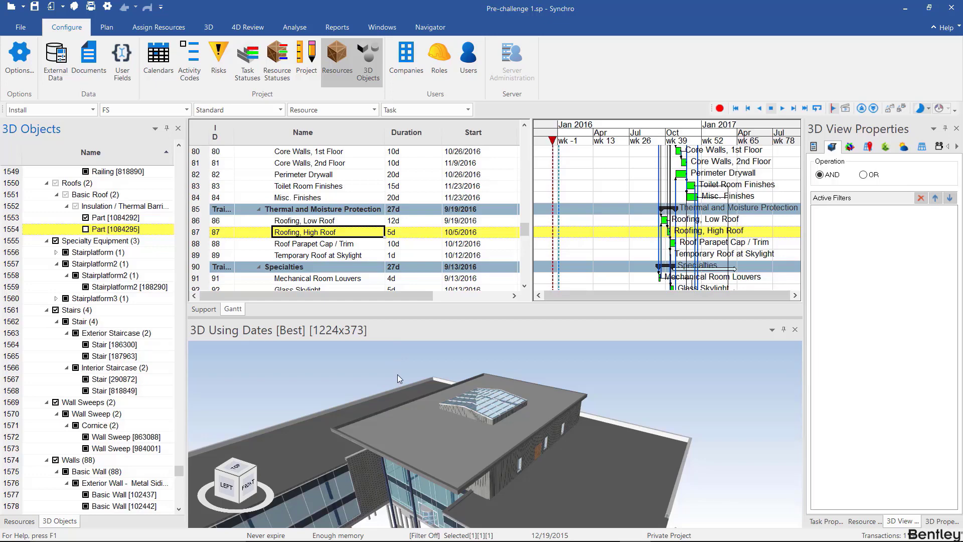
mouse_move(329, 379)
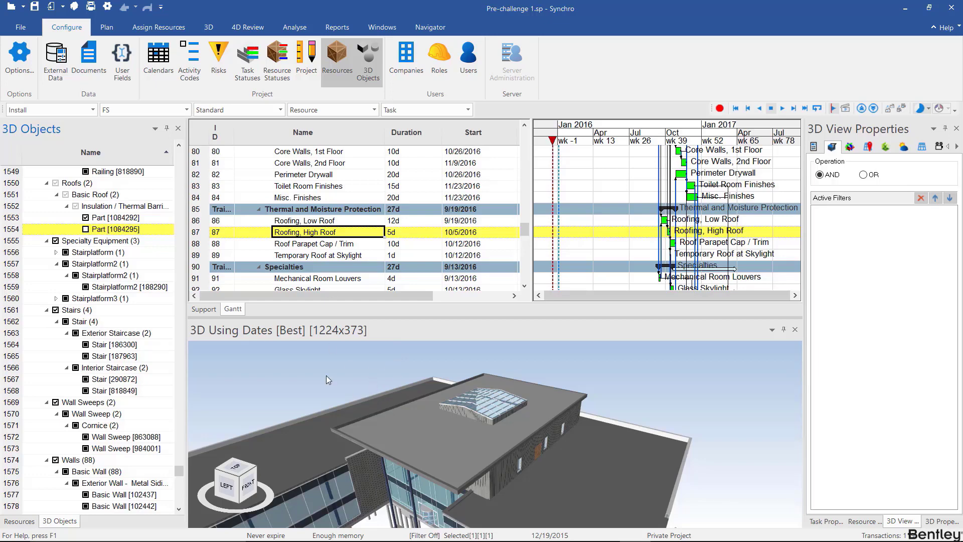
left_click(85, 228)
type("roof")
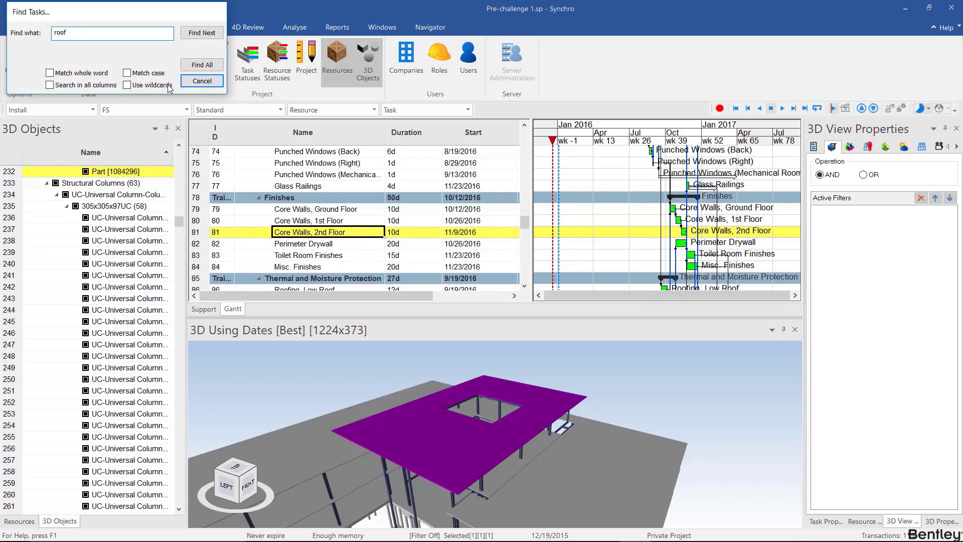
Step: Step through 'roof' matches until Slab on Deck, High Roof is selected
left_click(201, 32)
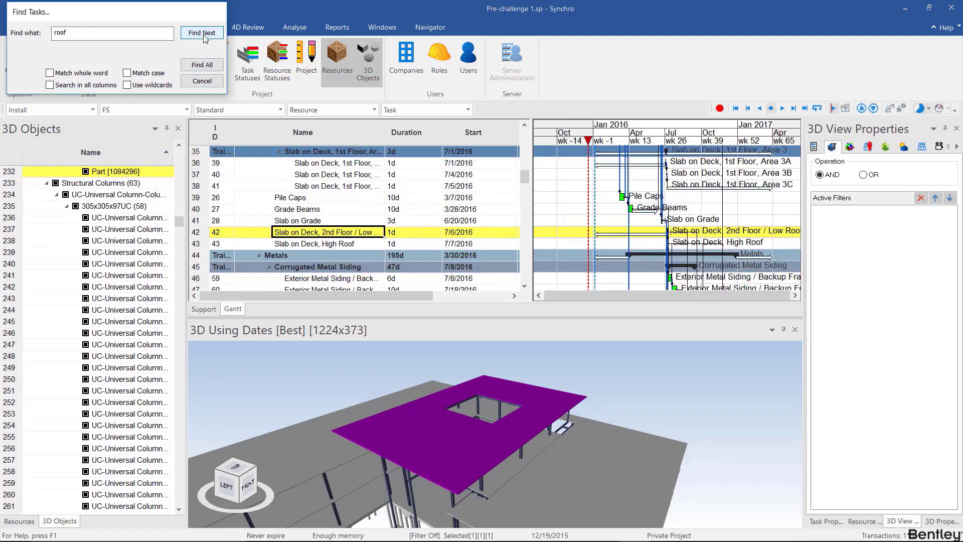
left_click(202, 32)
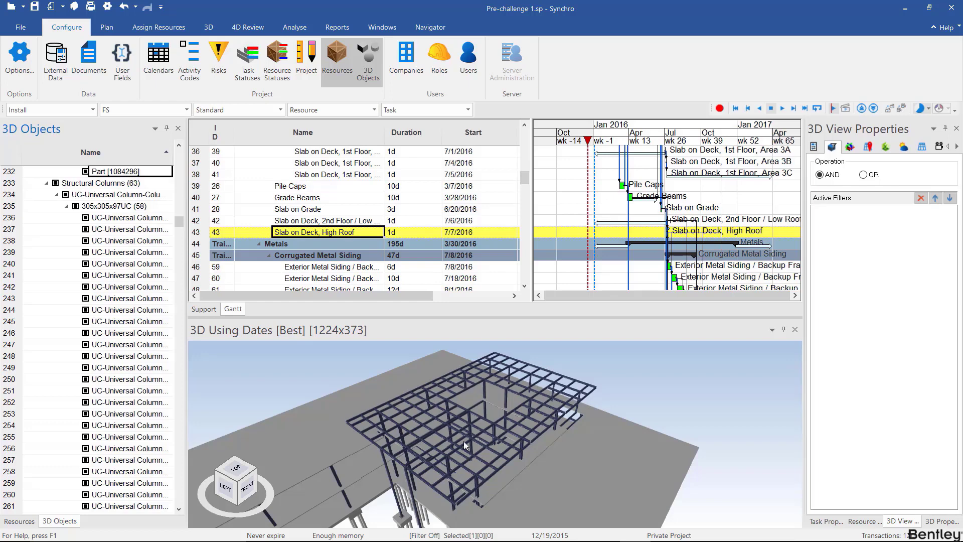
mouse_move(523, 427)
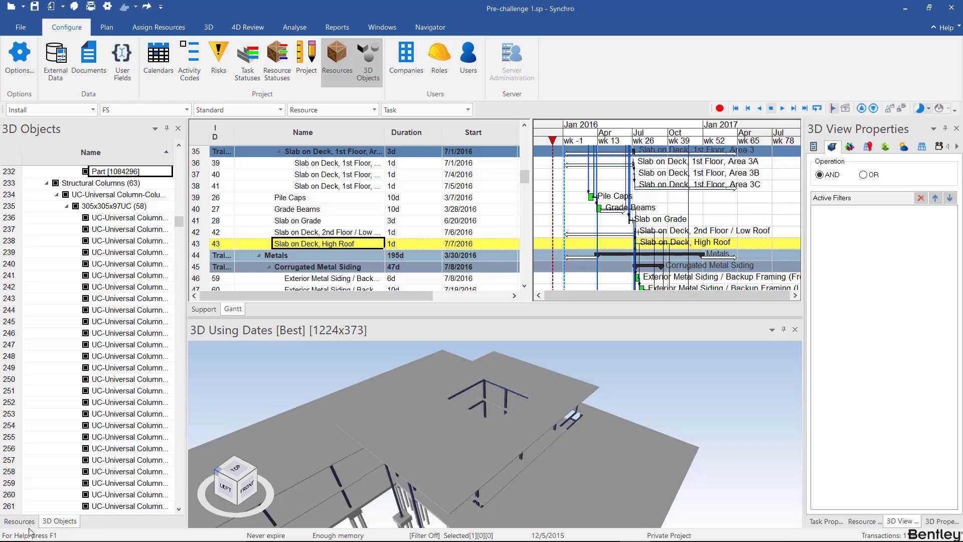
Step: Switch the left pane to the Resources list and orbit around the roof slab
left_click(17, 521)
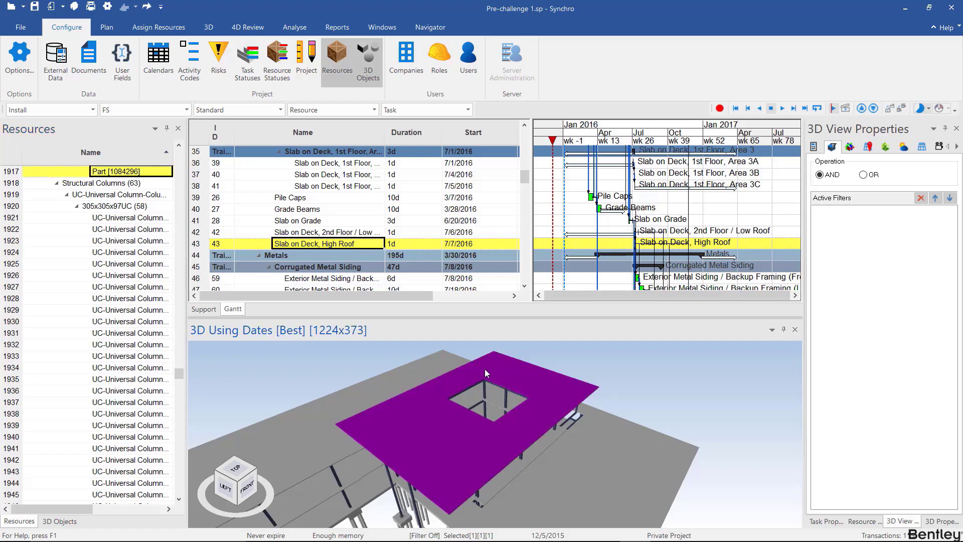
left_click_drag(486, 373, 422, 377)
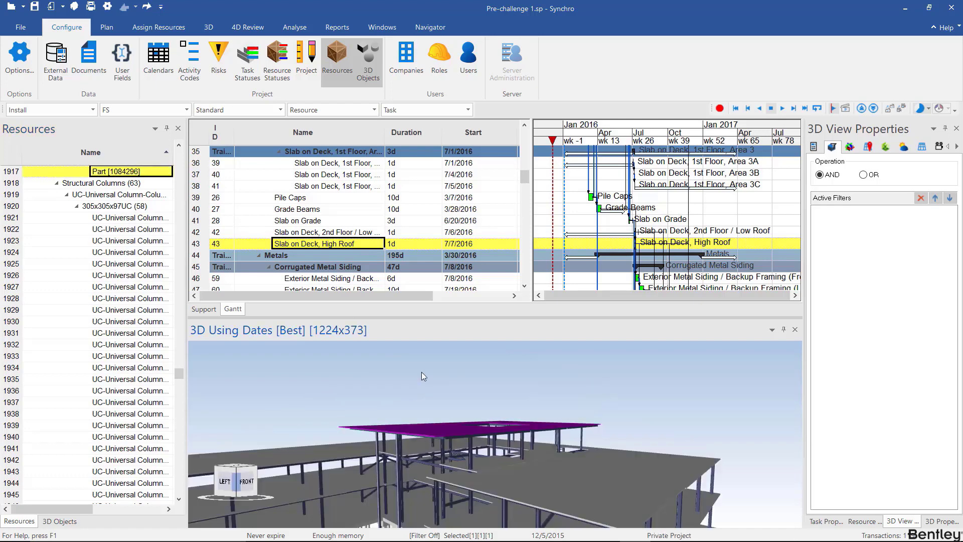
left_click_drag(423, 374, 429, 445)
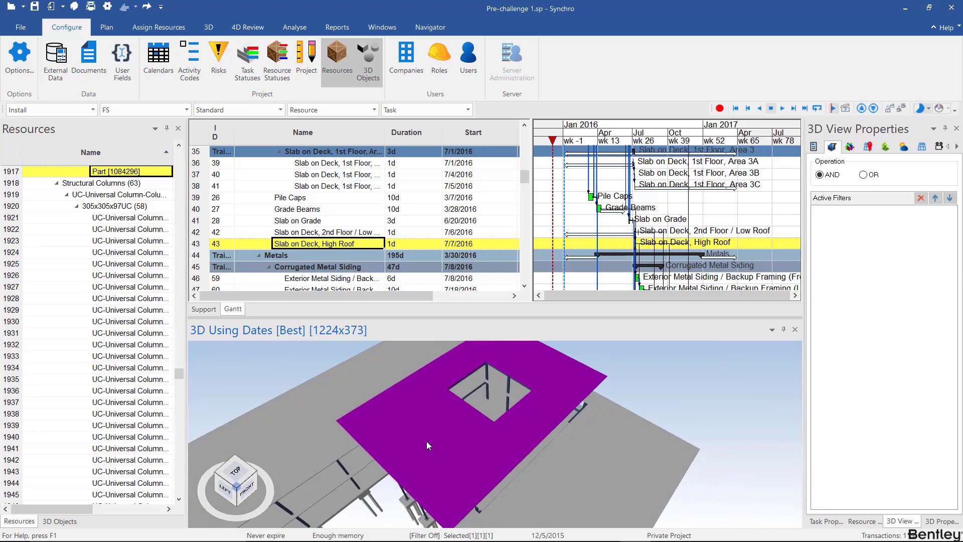
mouse_move(414, 391)
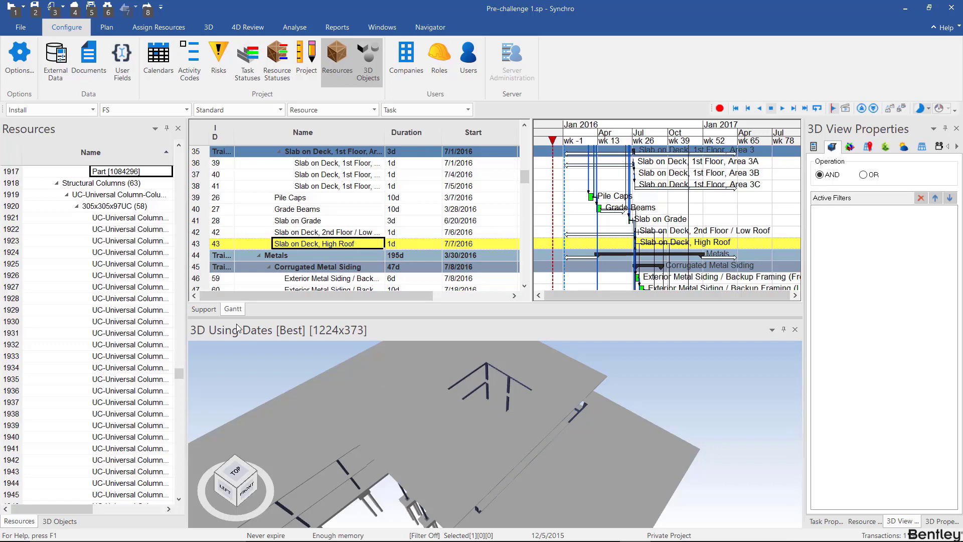
mouse_move(457, 381)
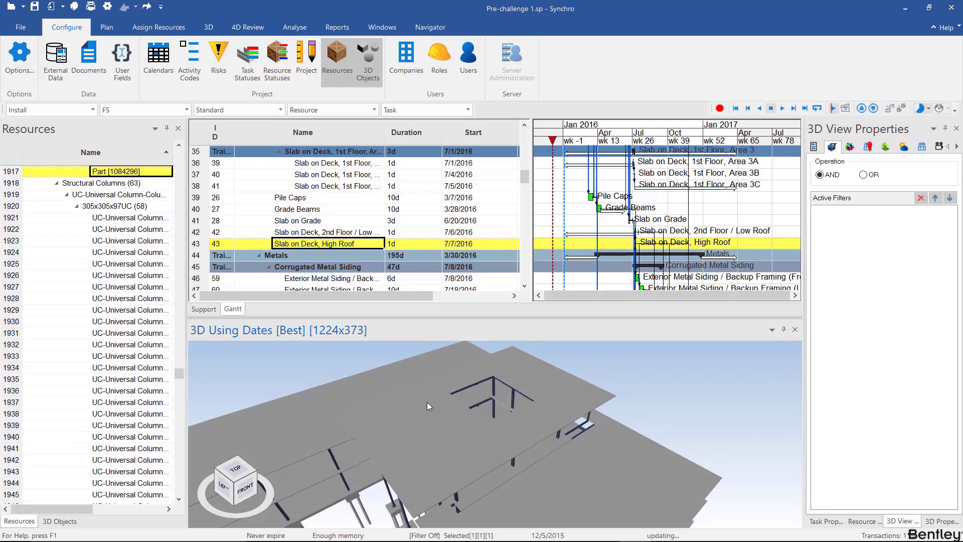
Step: Unassign the roof slab from its assigned task via the slab's context menu
right_click(429, 406)
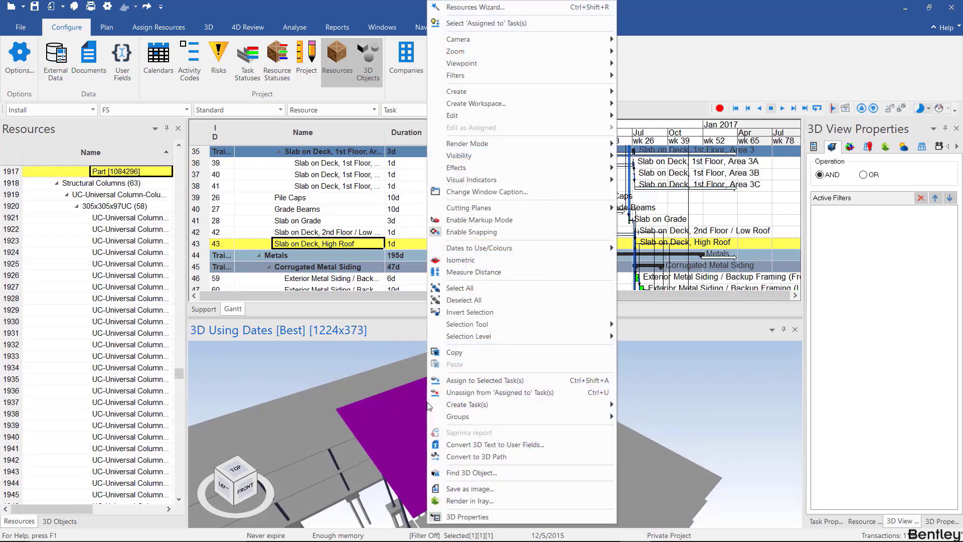
mouse_move(475, 393)
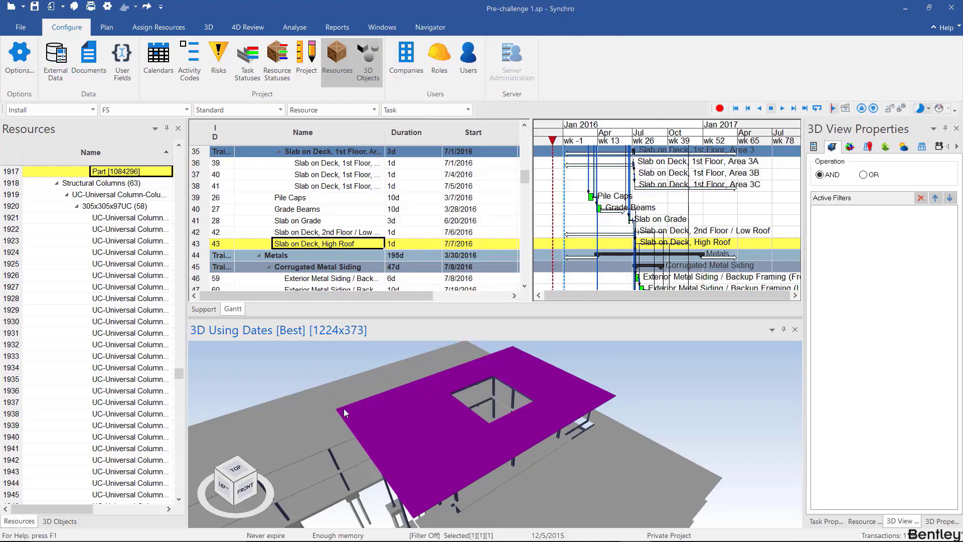
right_click(345, 414)
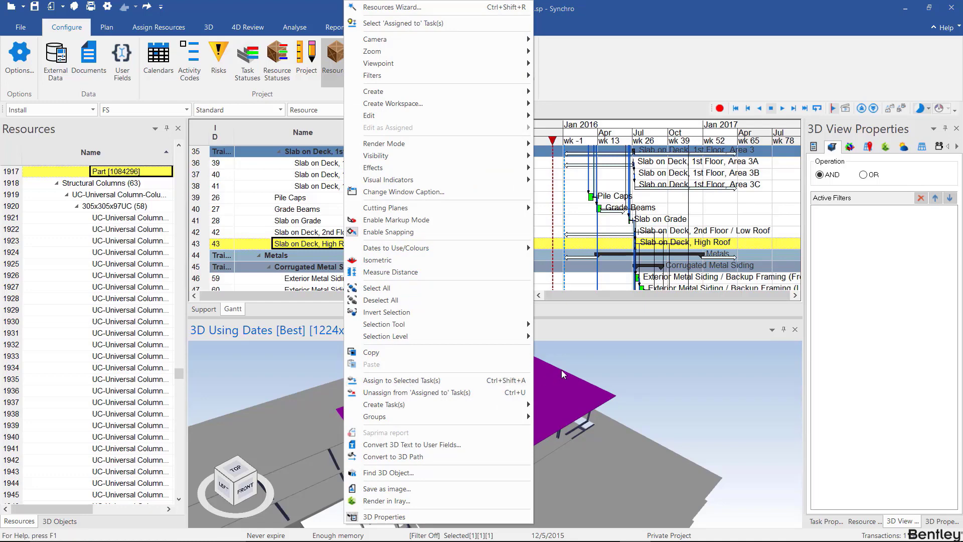
left_click(564, 375)
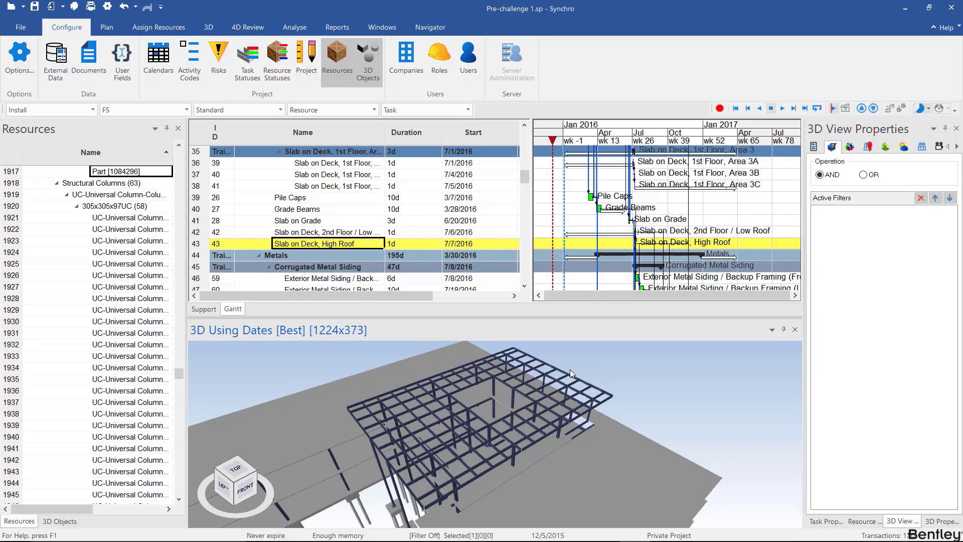
mouse_move(570, 392)
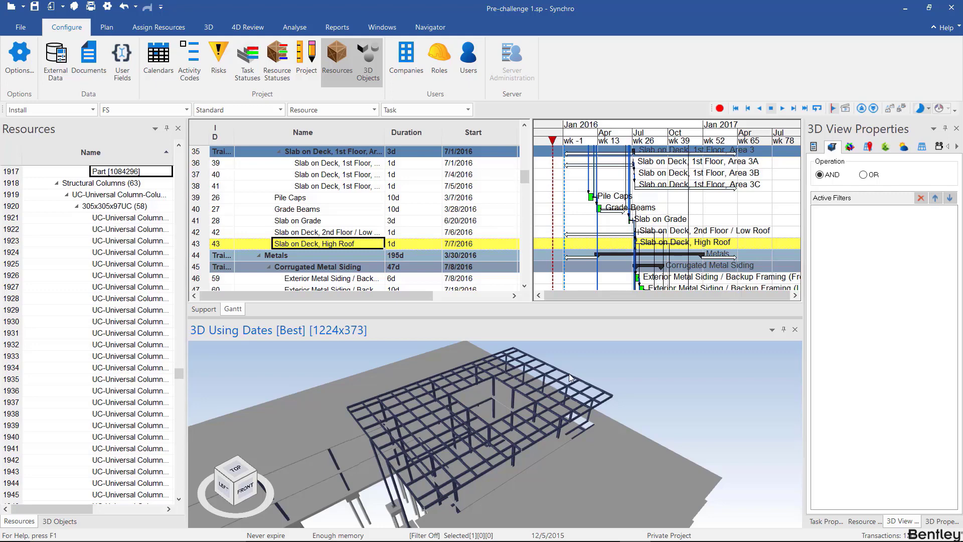
mouse_move(408, 410)
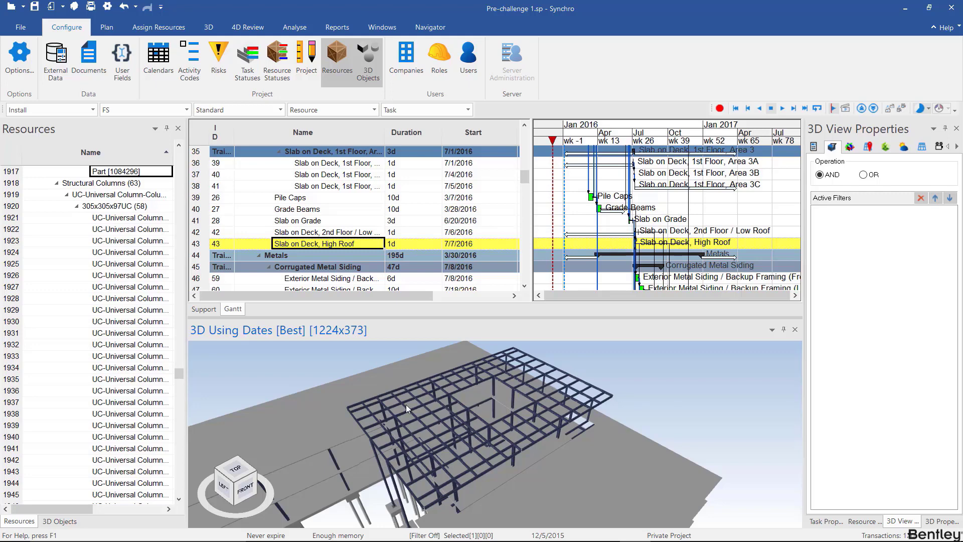
mouse_move(301, 248)
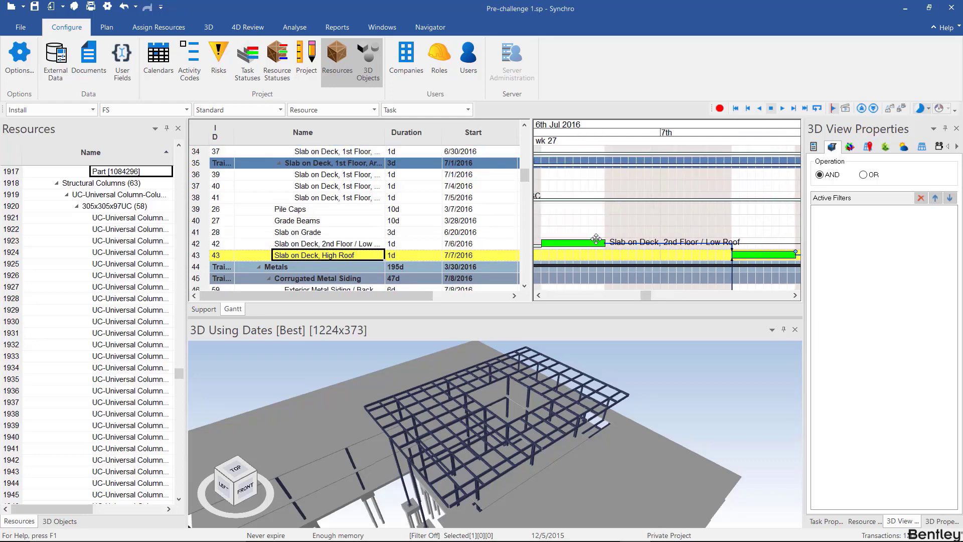
Step: Zoom the Gantt timescale into early July 2016 for the slab tasks
scroll("down", 3)
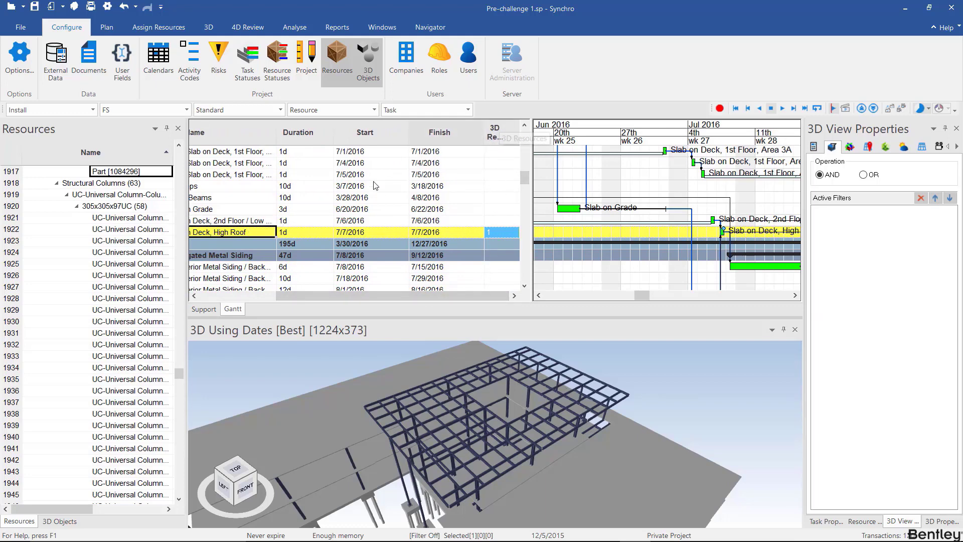
mouse_move(485, 149)
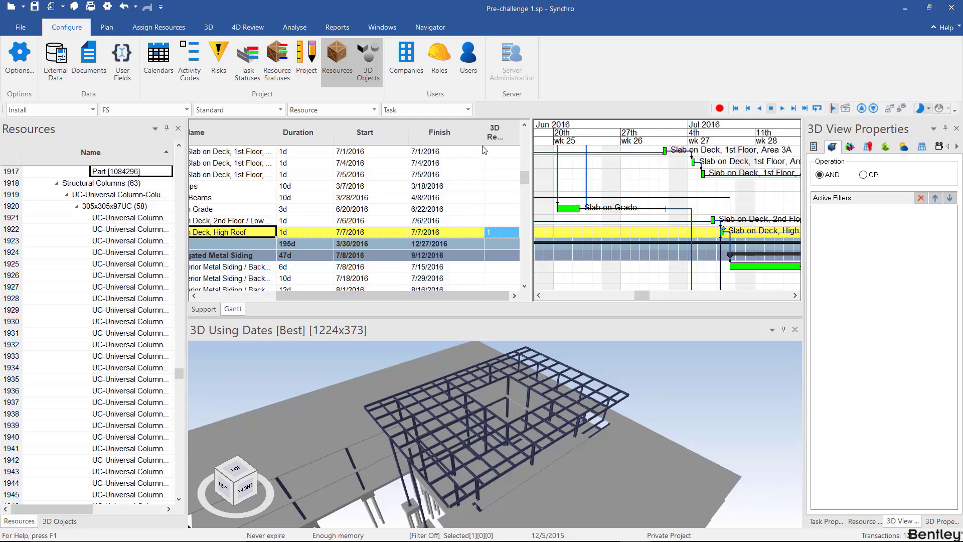
mouse_move(447, 136)
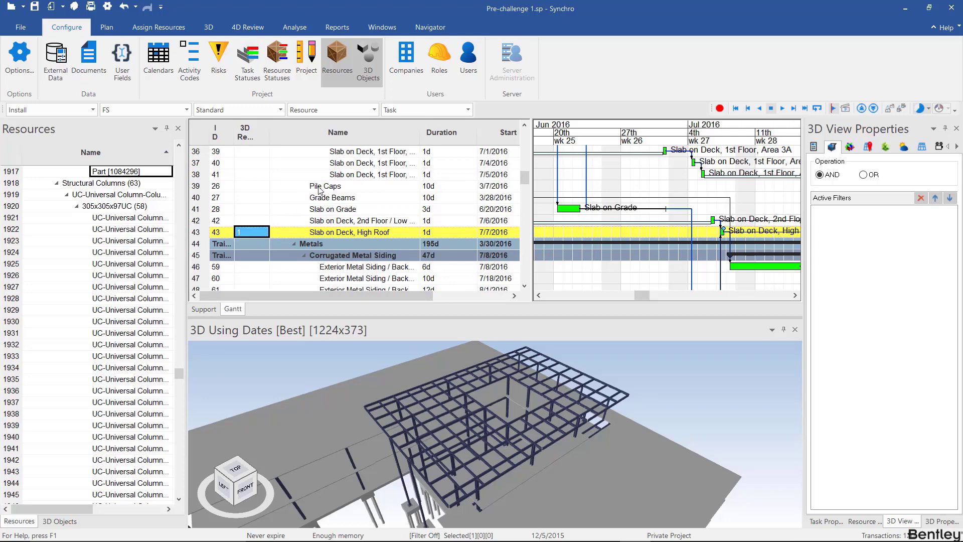
Step: Scroll the schedule while the 3D Resources column sits ahead of the task names
scroll("down", 3)
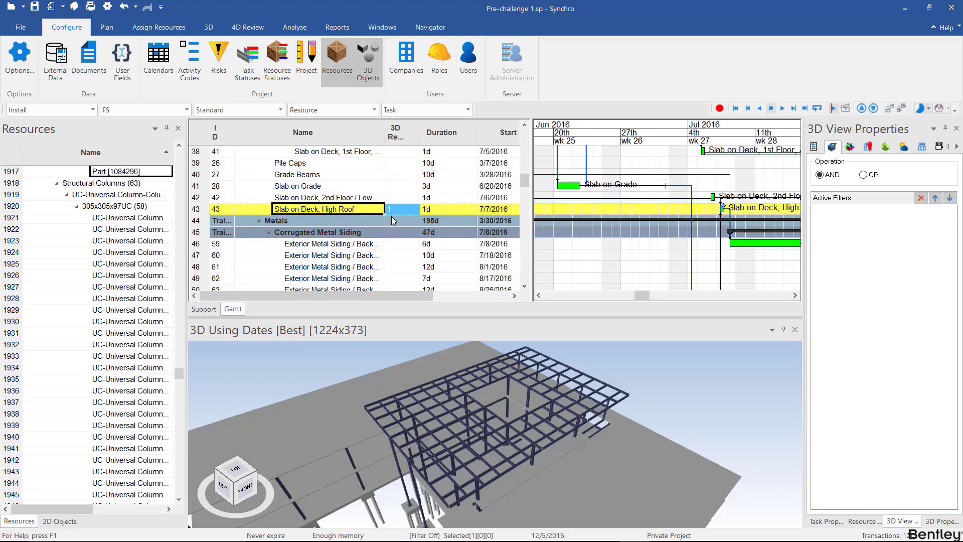
mouse_move(386, 212)
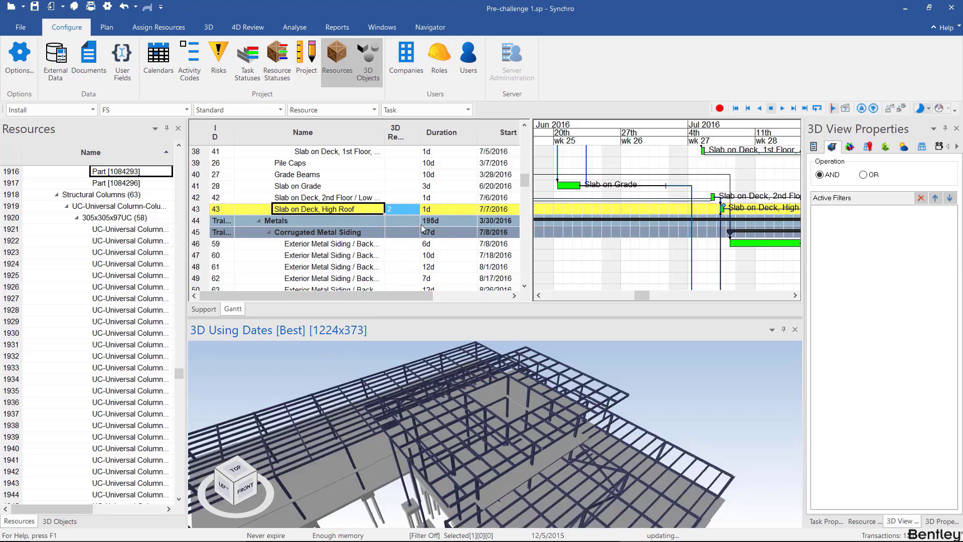
Step: Scroll up to the Concrete tasks and select the Slab on Deck, 1st Floor, Area 1 summary task
scroll("up", 3)
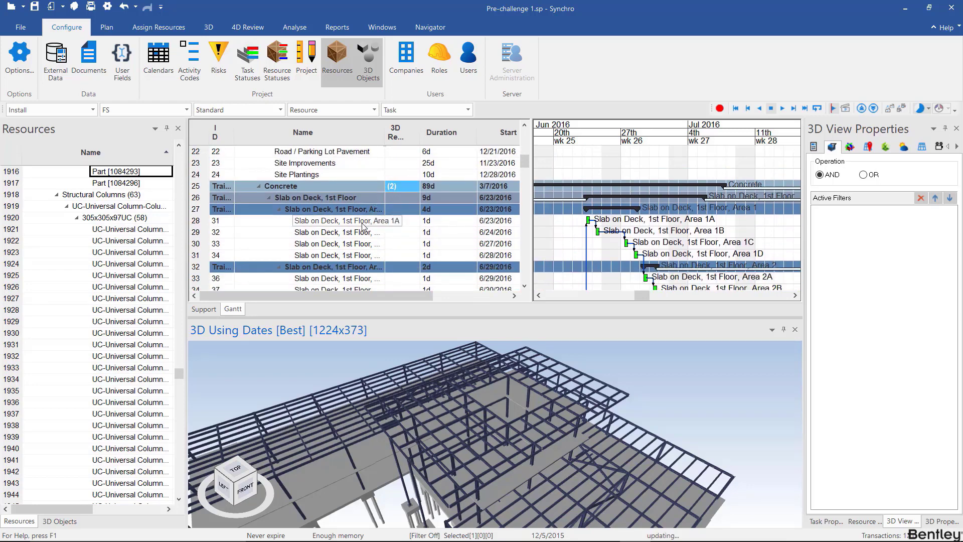
left_click(335, 220)
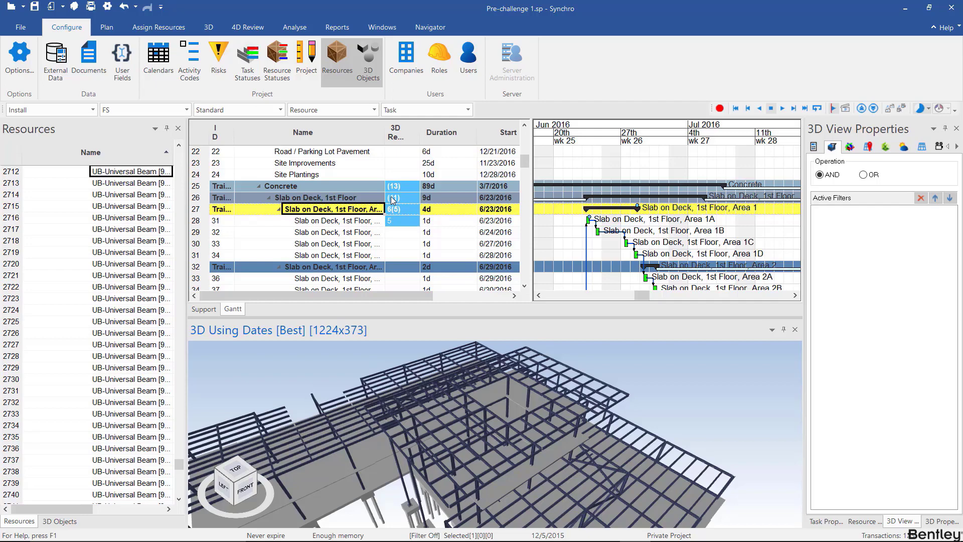
Step: Zoom the Gantt out to span 2015–2018 while reviewing the slab group's 3D resource counts
scroll("down", 3)
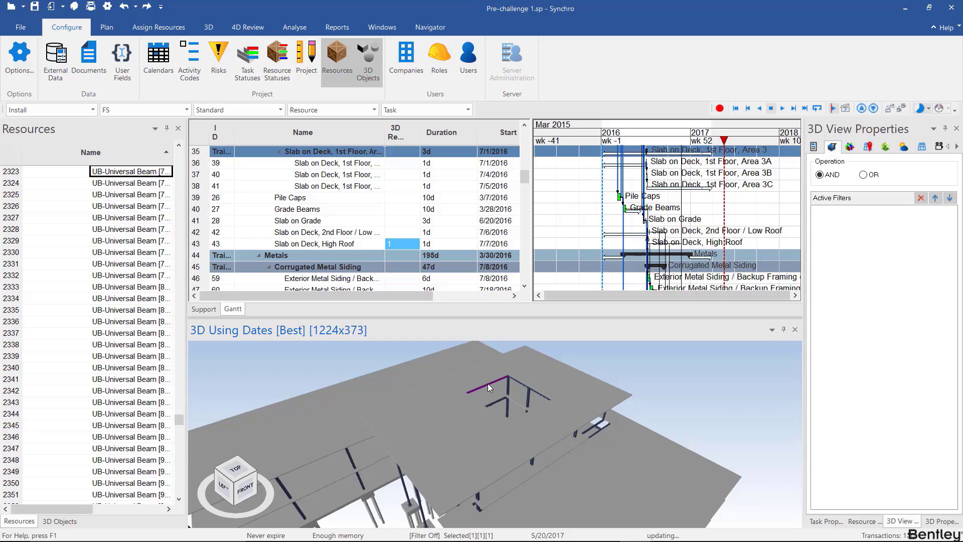
Step: Select the assigned objects and orbit the 3D view to show the highlighted High Roof slab
left_click_drag(489, 388, 529, 420)
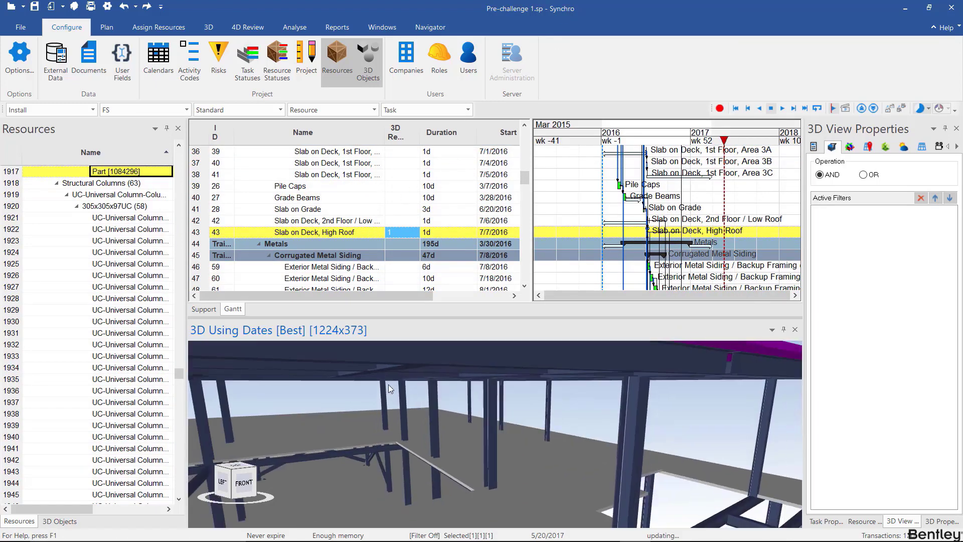
right_click(314, 233)
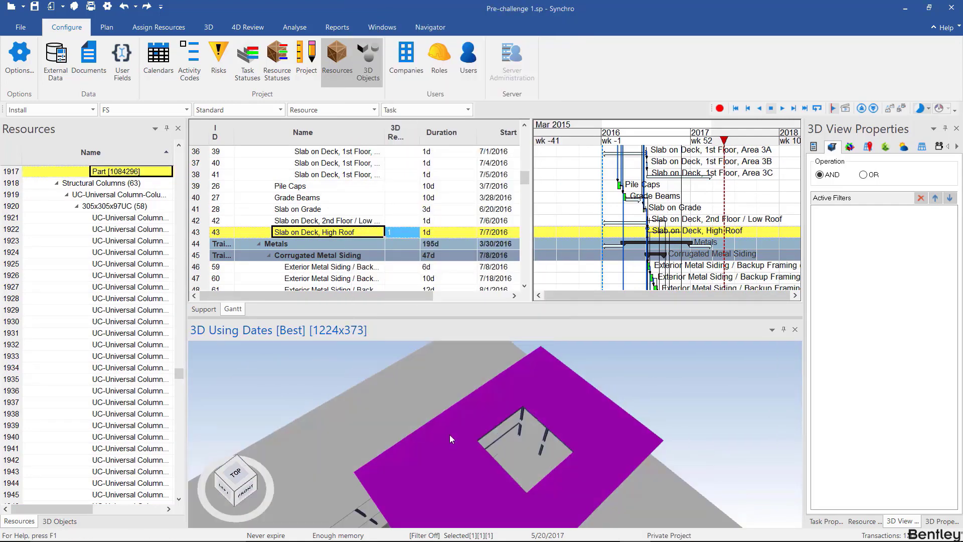
left_click_drag(452, 440, 442, 368)
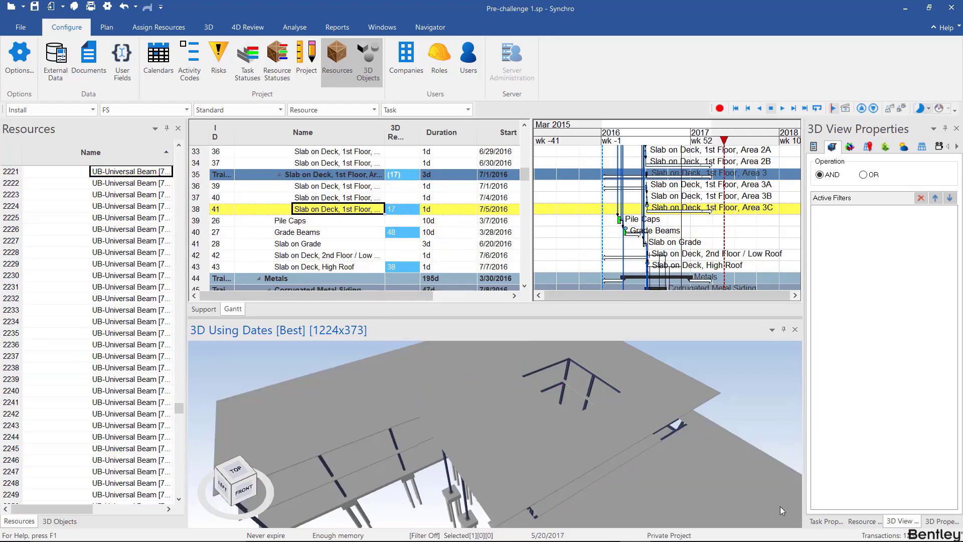
mouse_move(562, 380)
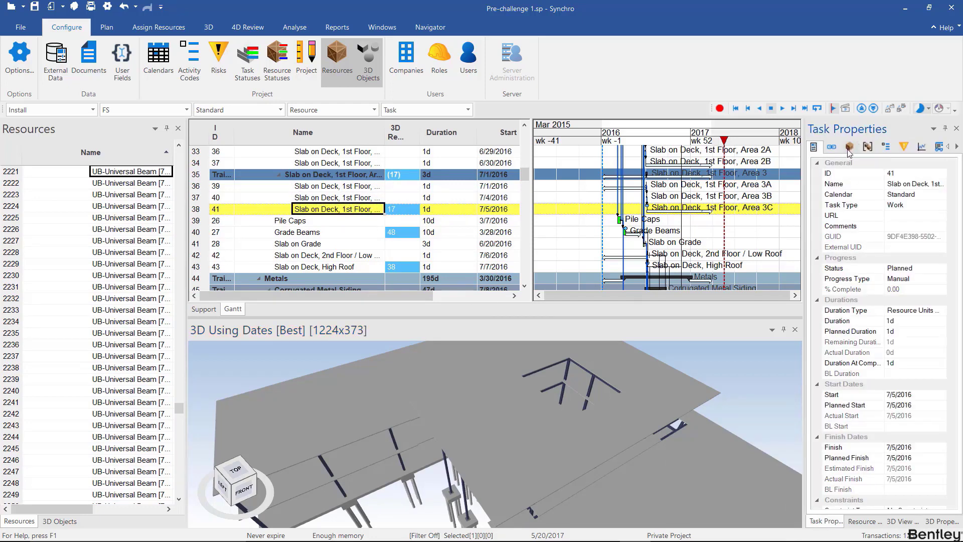
Step: Show the resources assigned to Slab on Deck, 1st Floor, Area 3C with the tree fully expanded
left_click(850, 146)
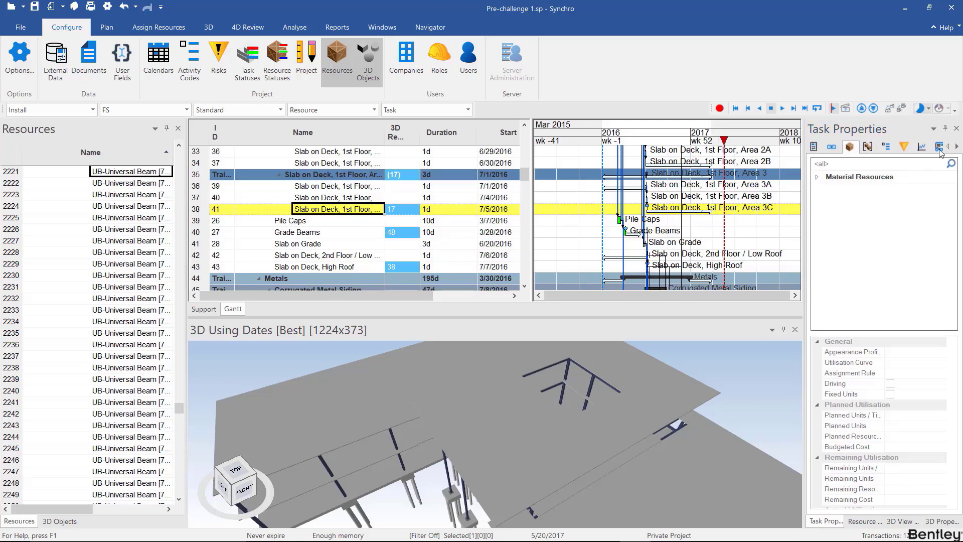
left_click(817, 176)
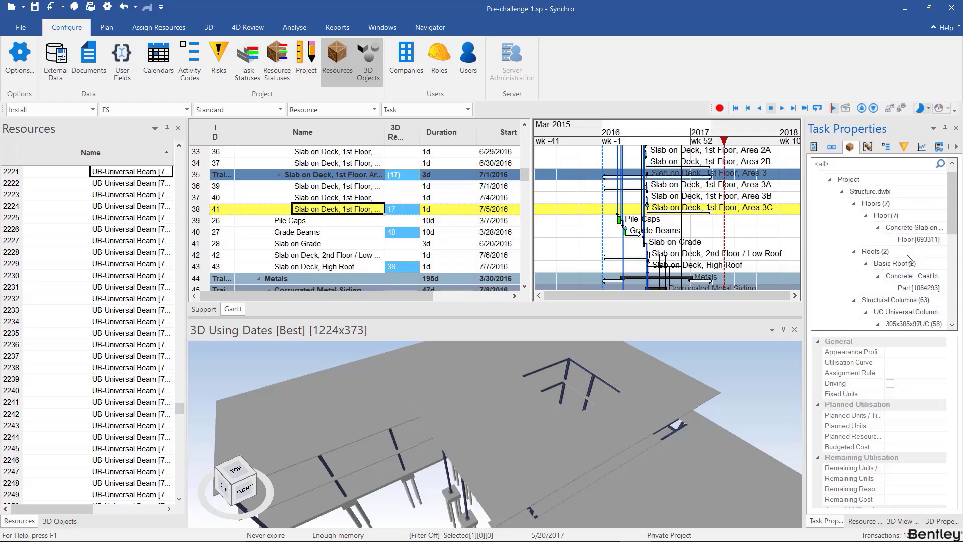
right_click(904, 275)
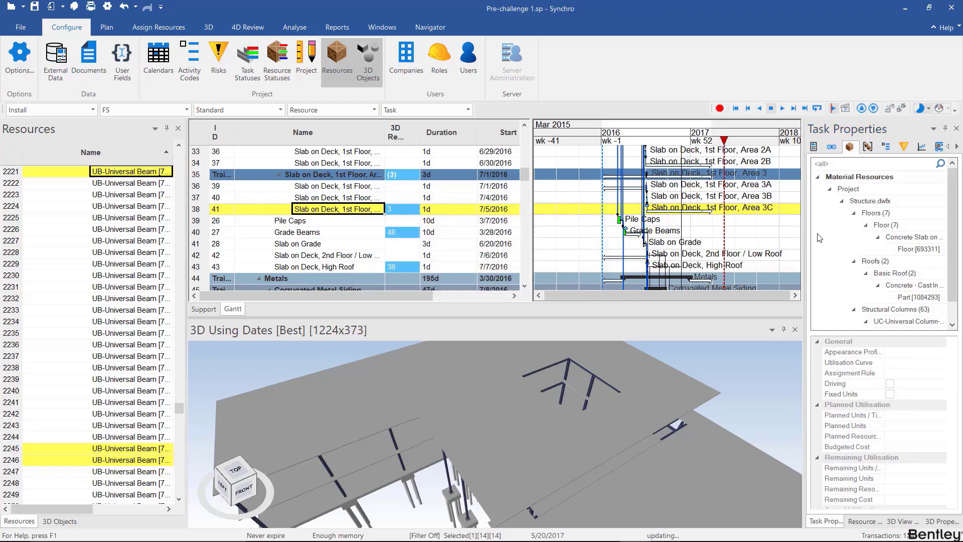
Step: Unassign the roof concrete resource from the Area 3C task and confirm the removal
left_click(913, 285)
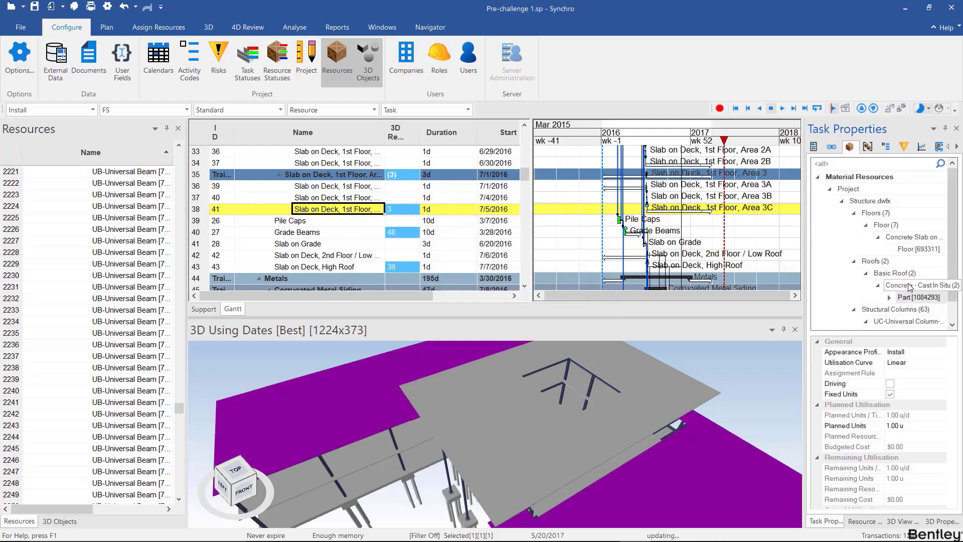
right_click(914, 285)
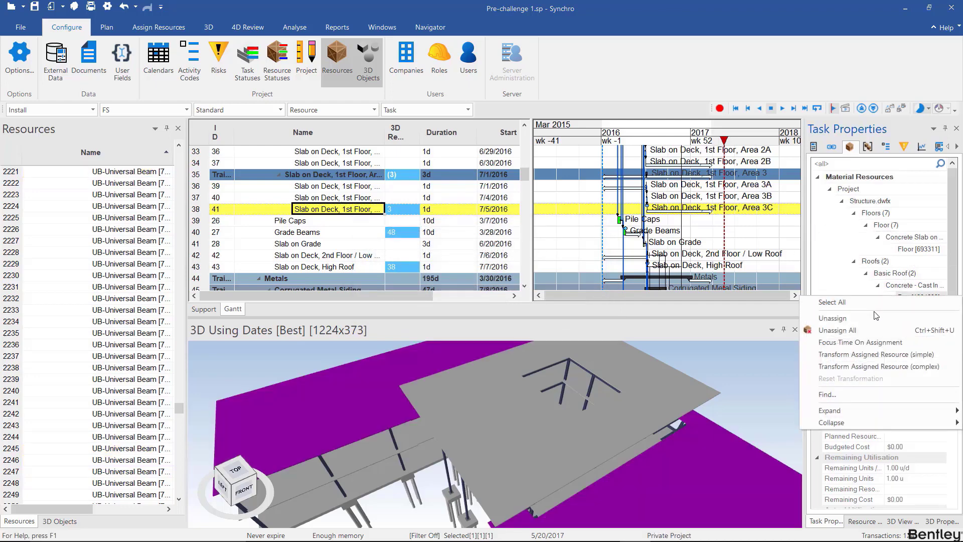
left_click(833, 318)
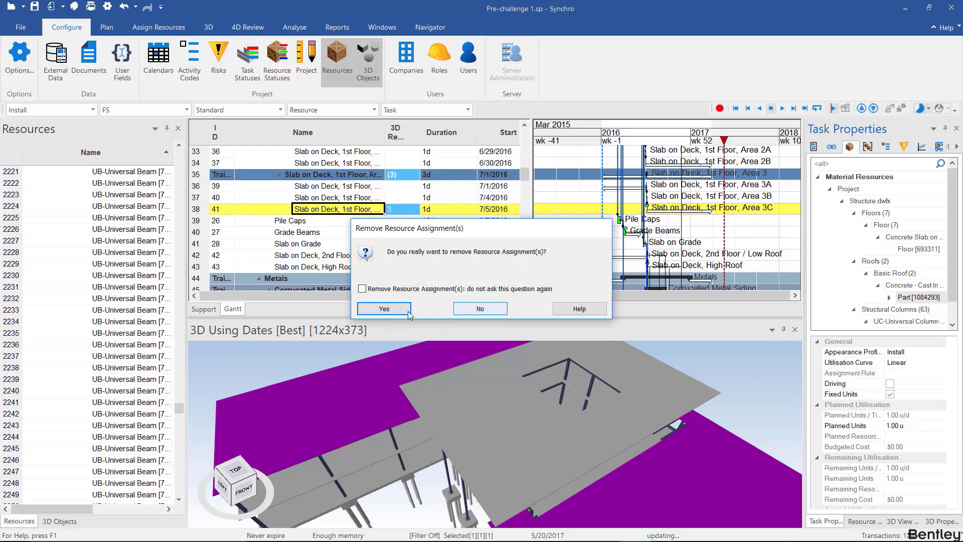
left_click(383, 309)
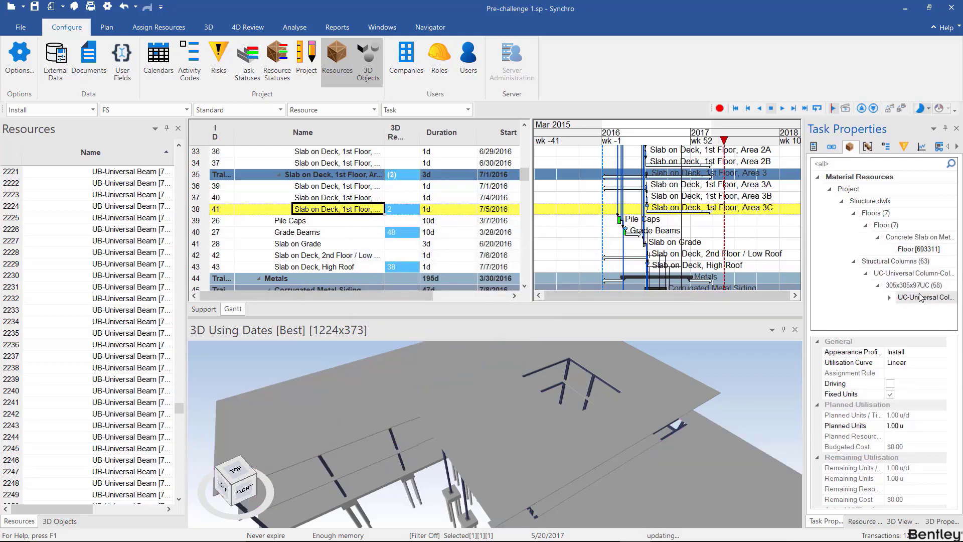
Step: Unassign the universal column from the Area 3C task
right_click(927, 297)
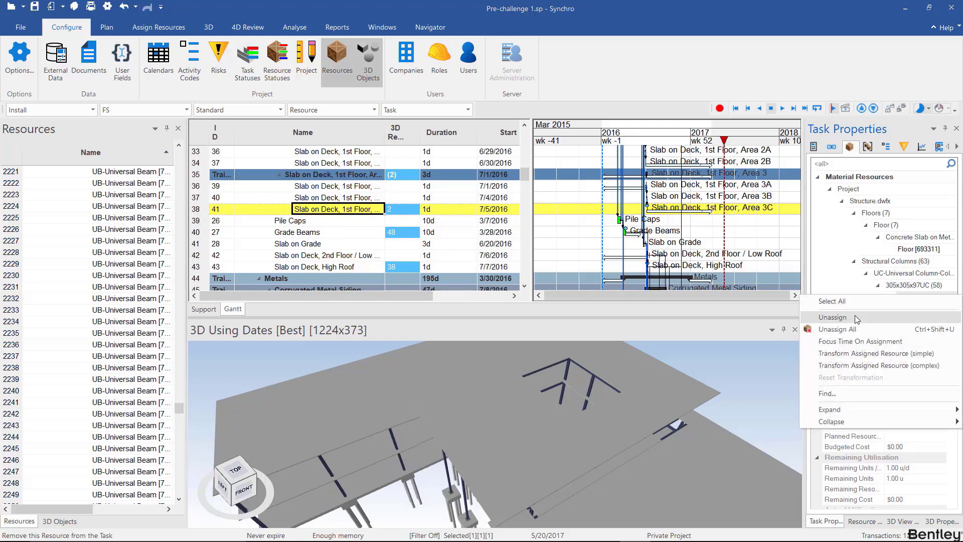
left_click(833, 317)
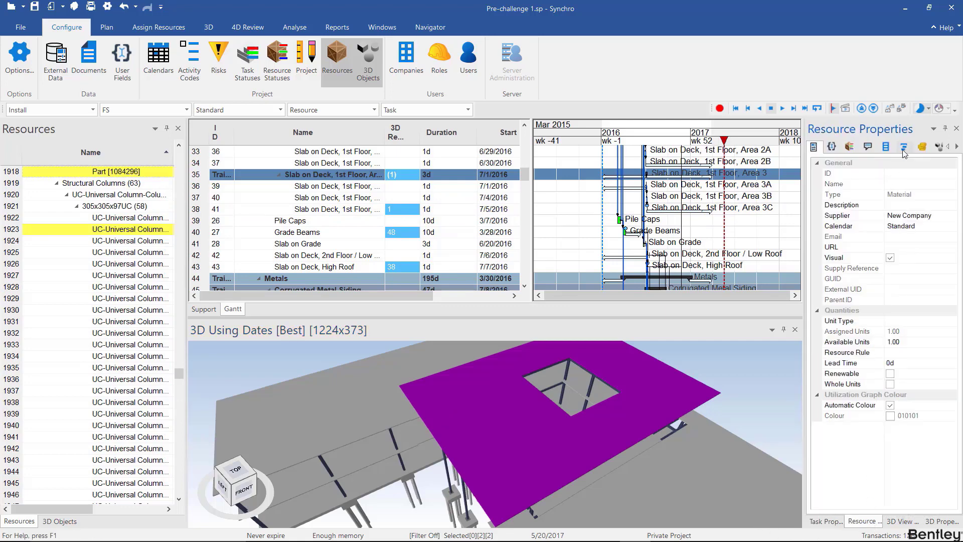
mouse_move(903, 148)
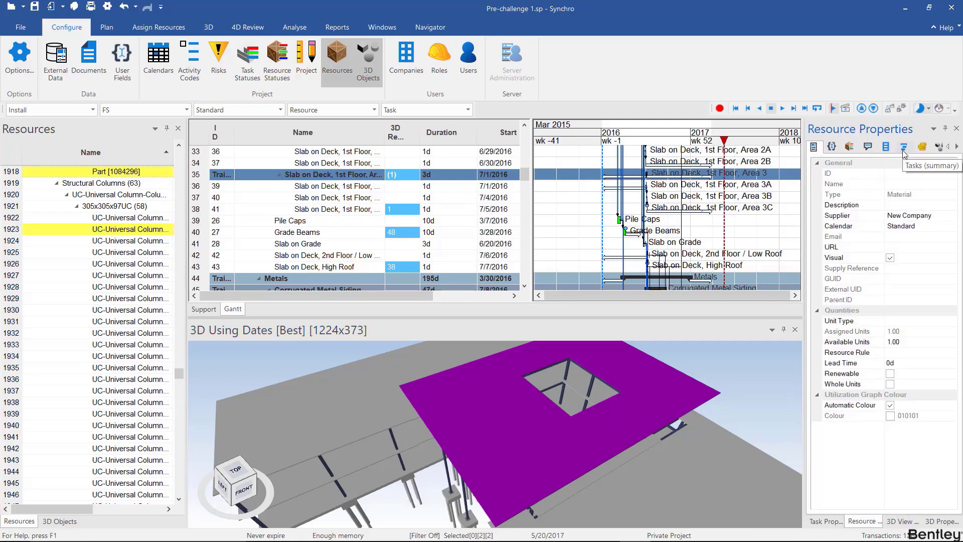
Step: In Resource Properties Tasks, unassign the roof part from Grade Beams, leaving only Slab on Deck, High Roof
left_click(903, 146)
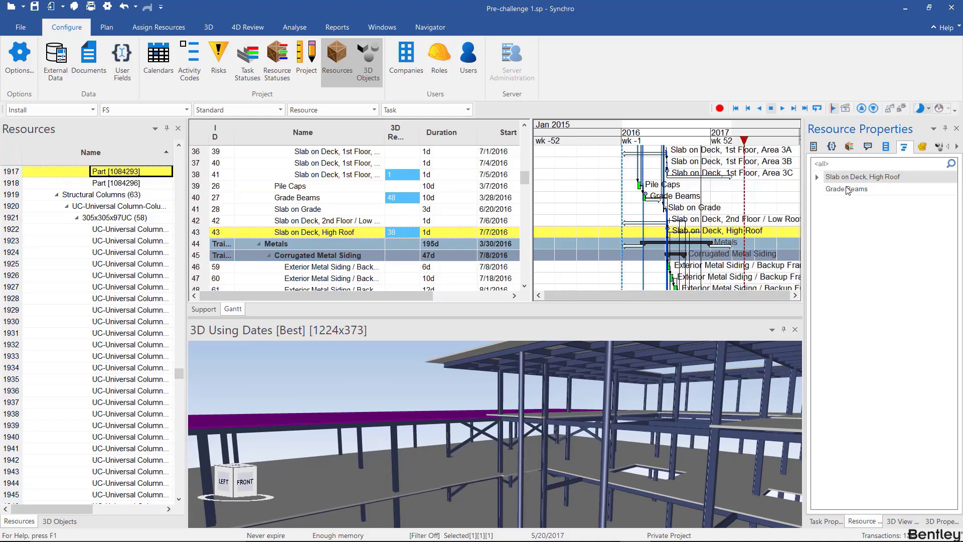
right_click(847, 189)
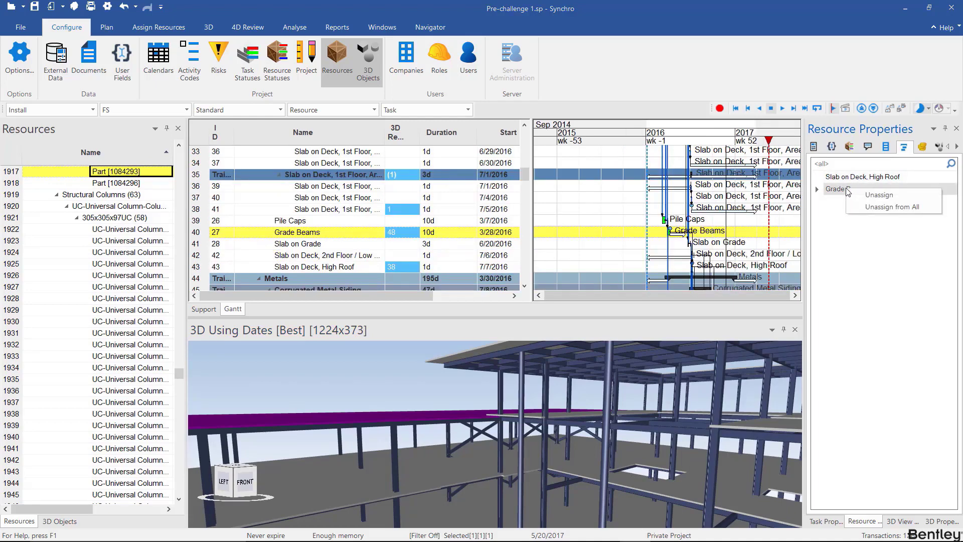
left_click(879, 195)
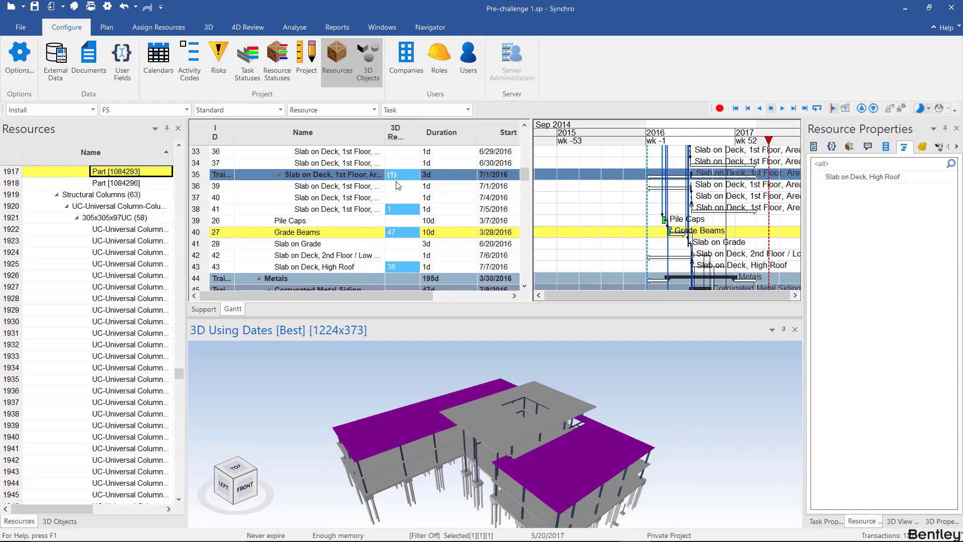
mouse_move(678, 233)
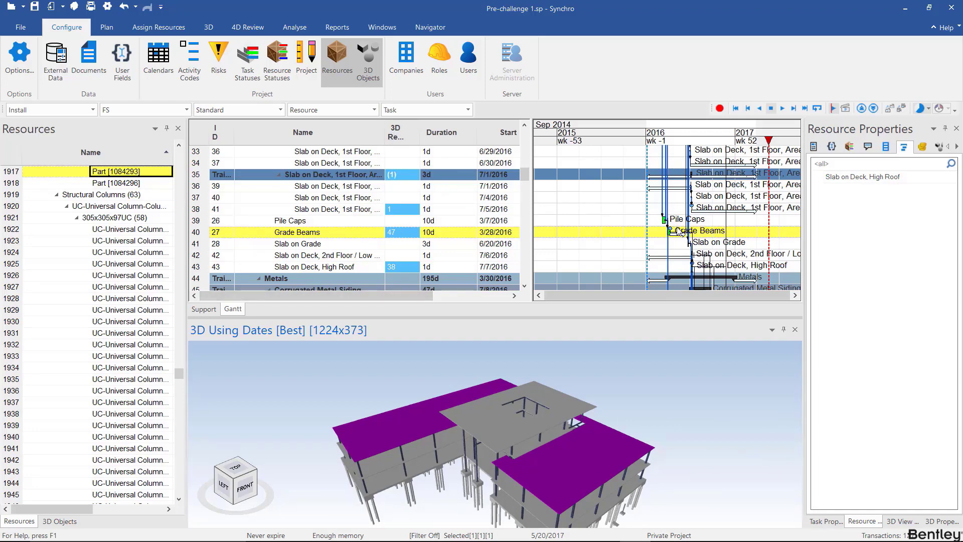
mouse_move(401, 267)
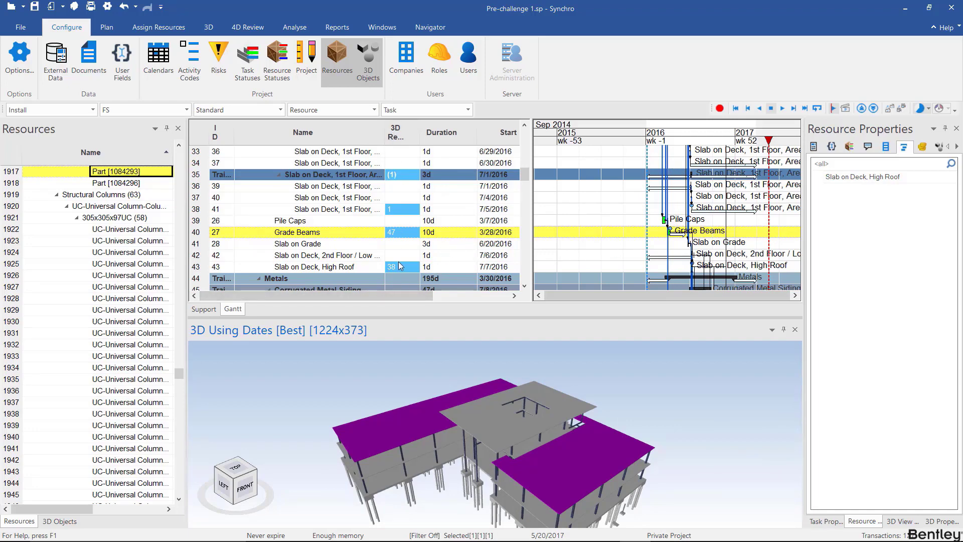
right_click(297, 233)
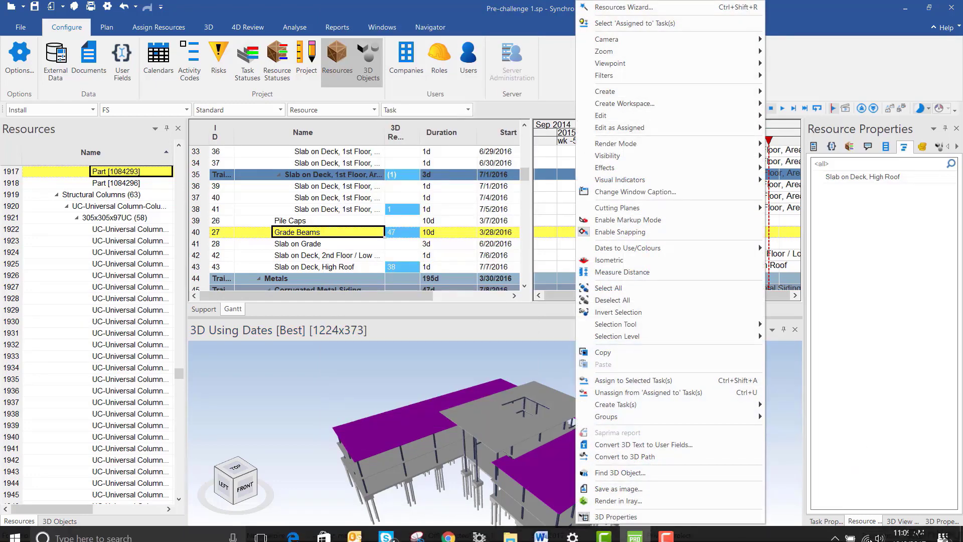
mouse_move(869, 269)
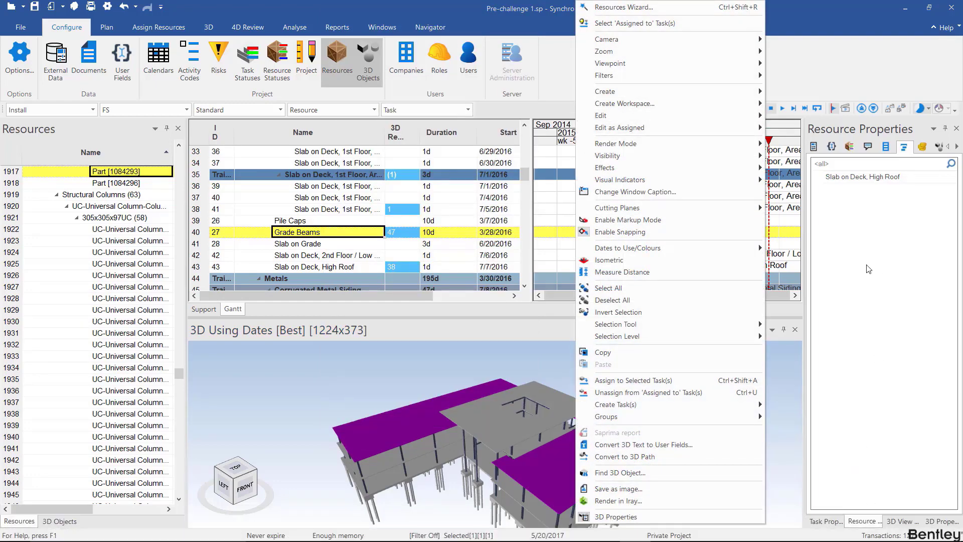